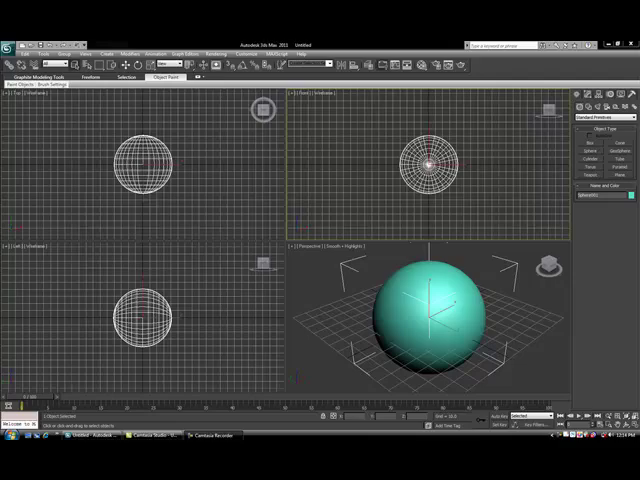
pyautogui.moveTo(396, 144)
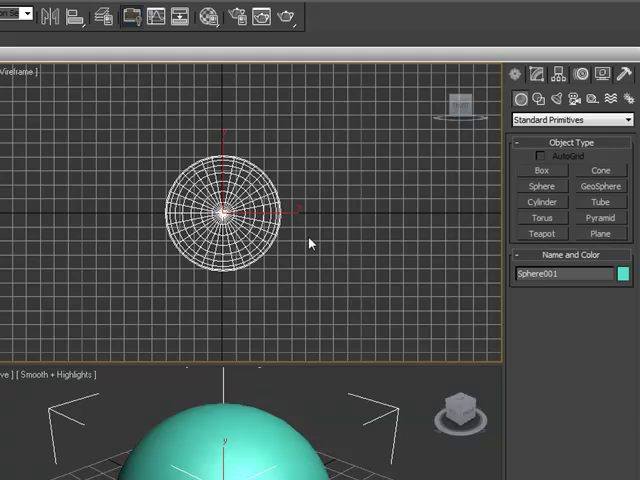
pyautogui.moveTo(210, 392)
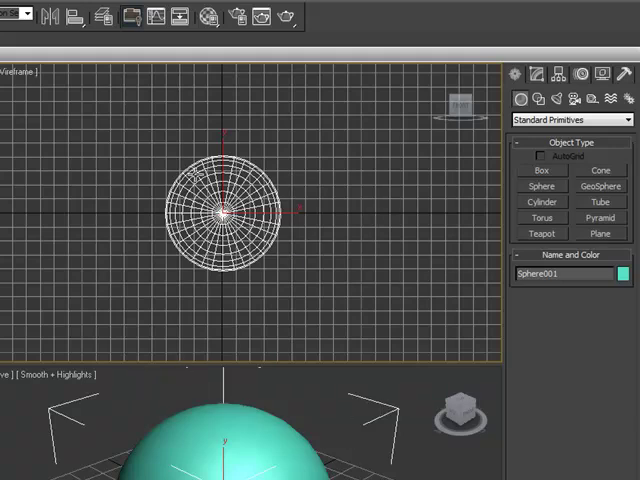
pyautogui.moveTo(524, 74)
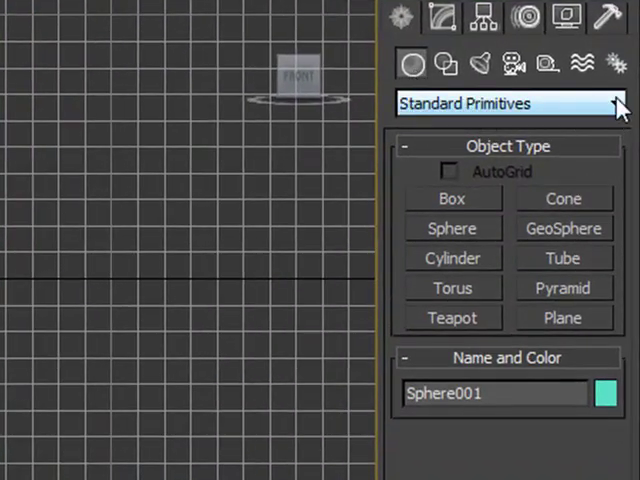
# - Create a Bomb space warp (MeshBomb001) from Geometric/Deformable at the sphere's centre
pyautogui.click(616, 104)
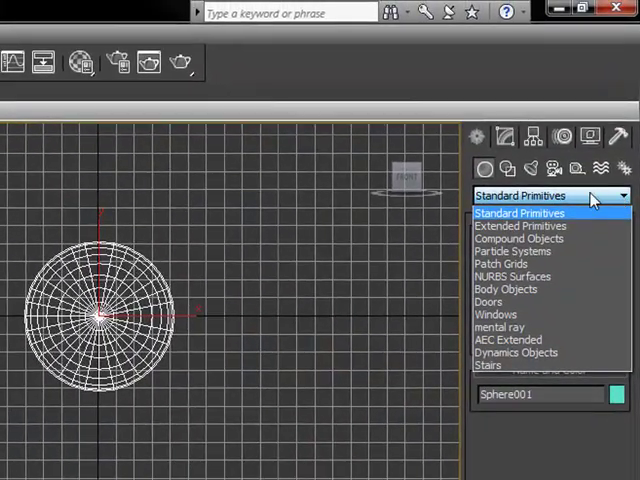
pyautogui.click(606, 168)
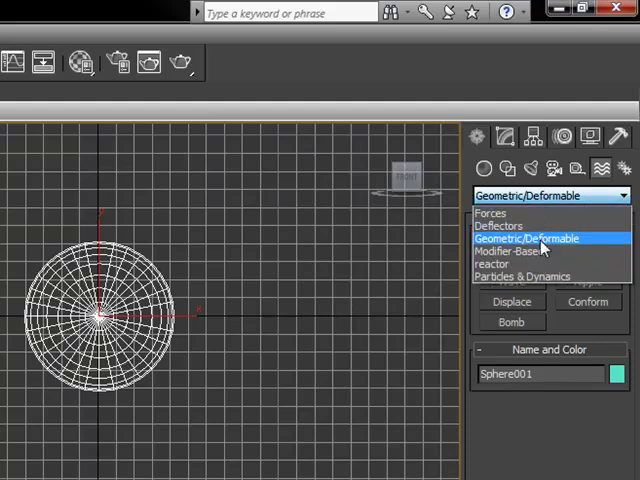
pyautogui.click(542, 238)
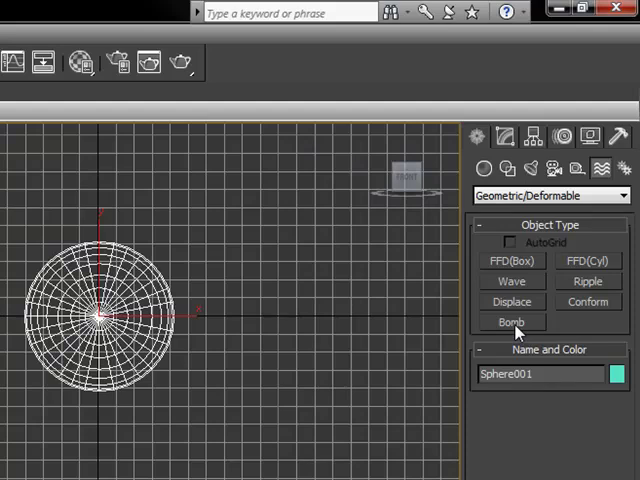
pyautogui.click(512, 322)
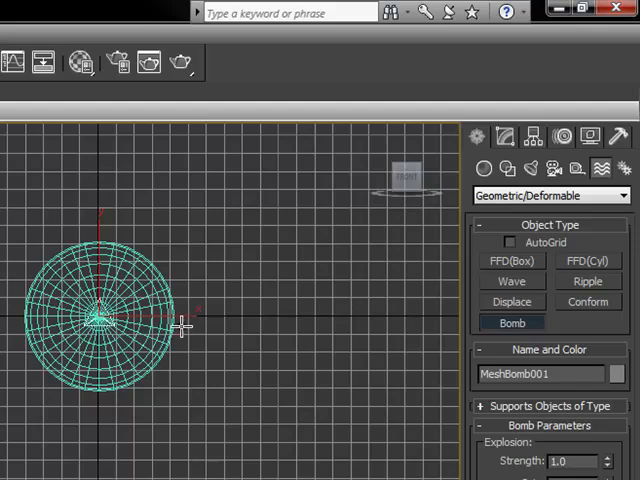
pyautogui.moveTo(180, 328)
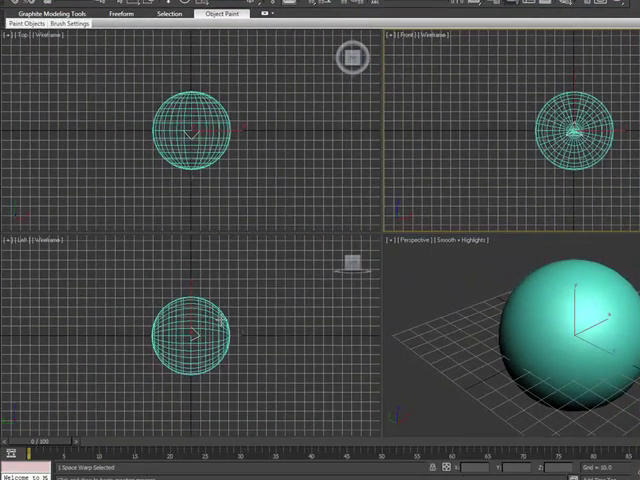
pyautogui.moveTo(328, 320)
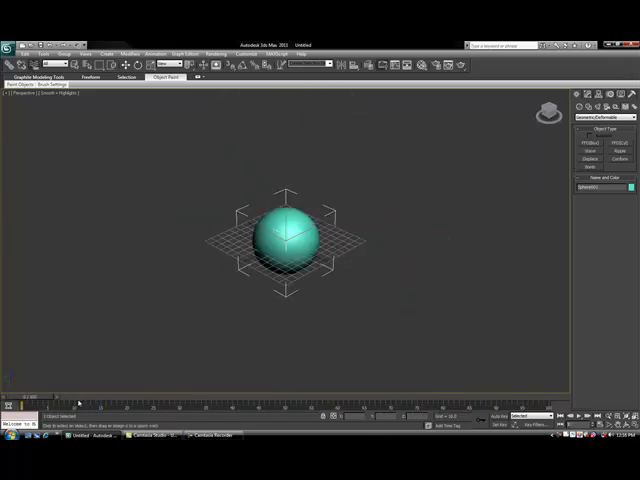
pyautogui.moveTo(128, 116)
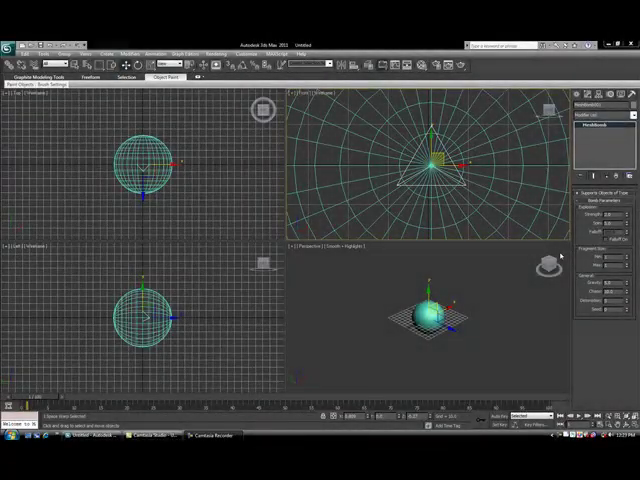
pyautogui.moveTo(502, 220)
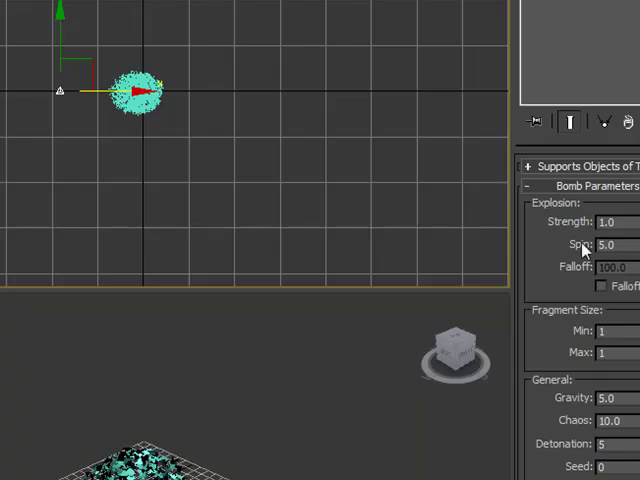
pyautogui.moveTo(564, 372)
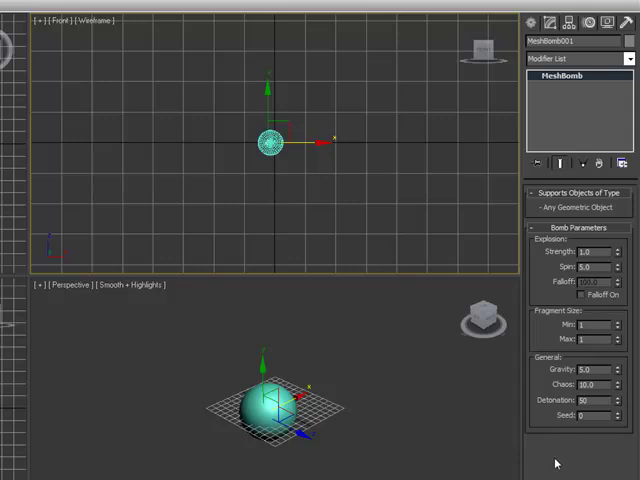
pyautogui.moveTo(60, 342)
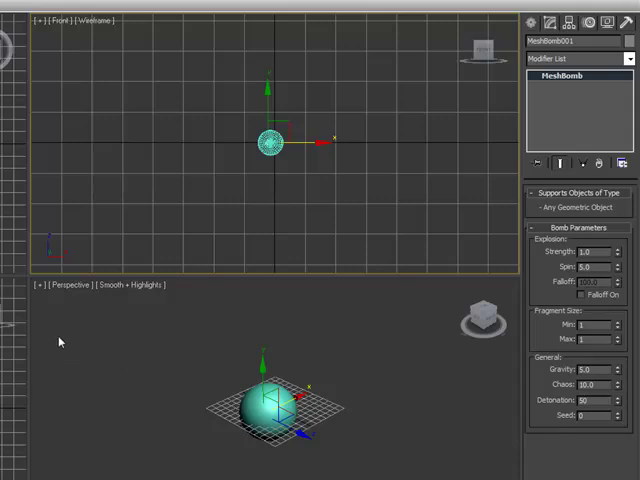